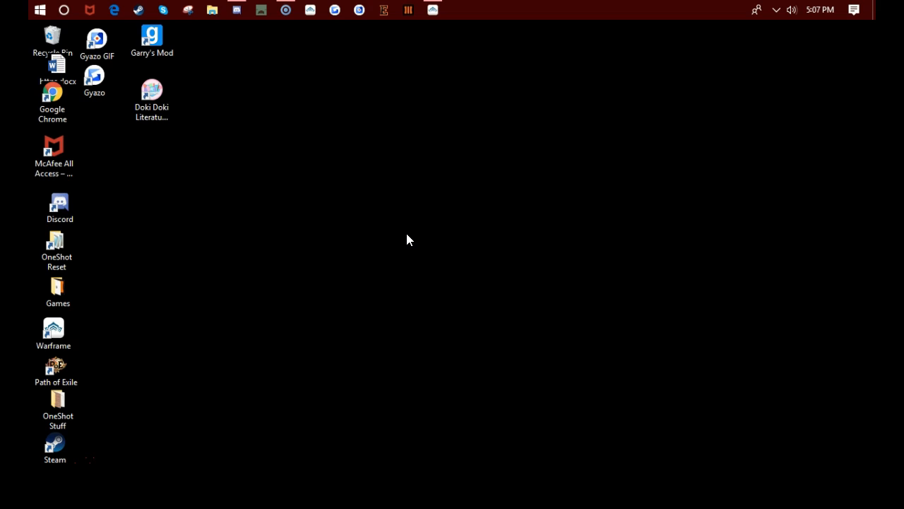
mouse_move(395, 65)
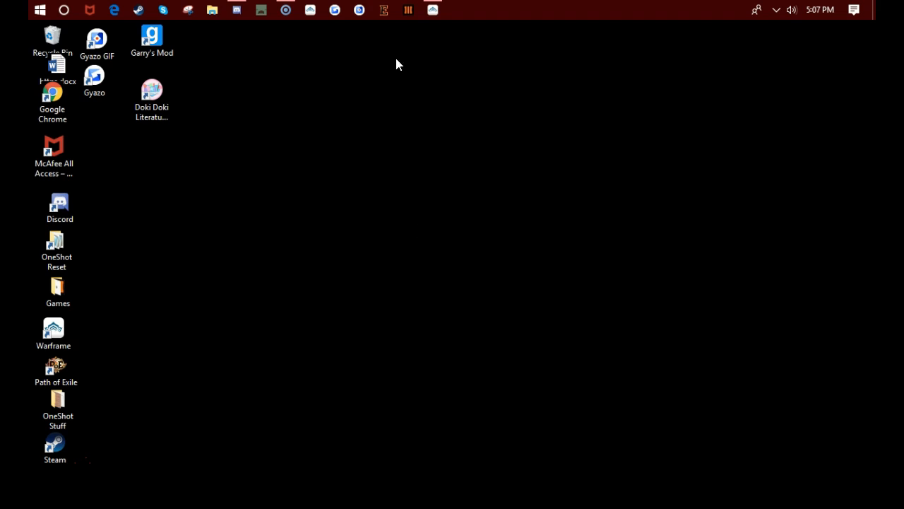
mouse_move(374, 36)
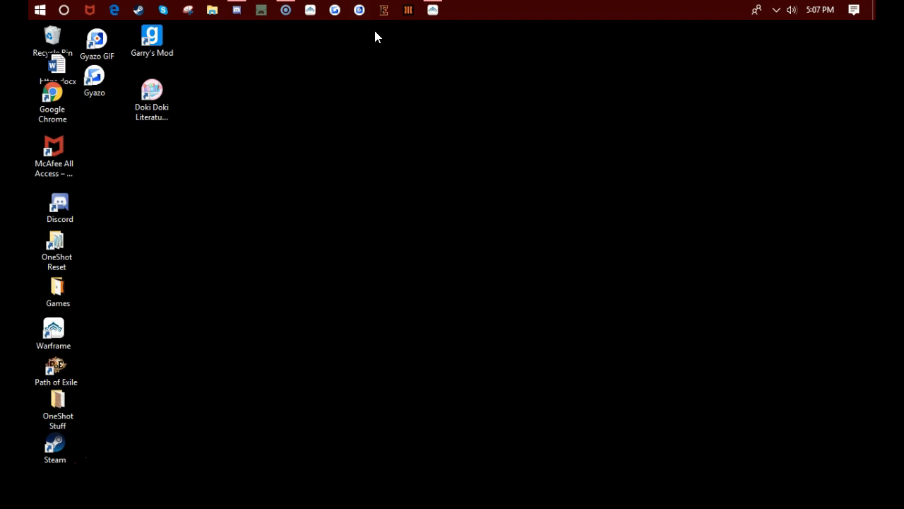